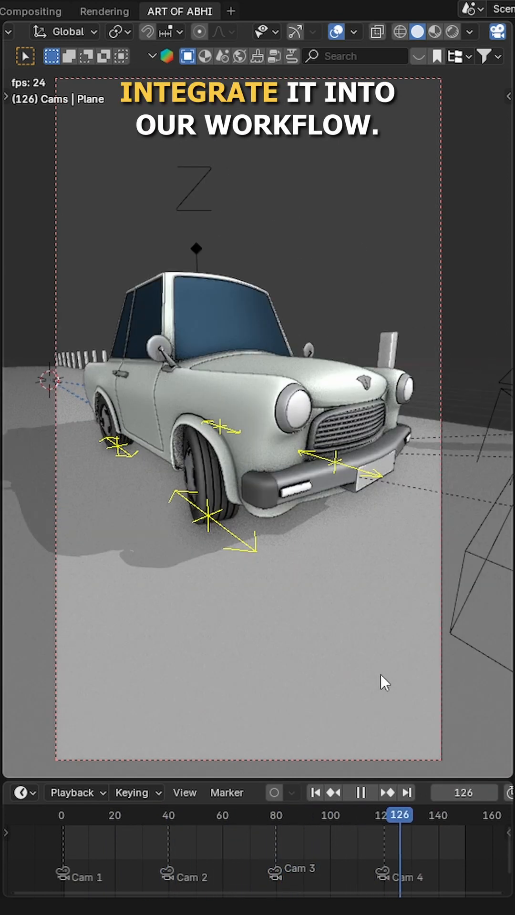
# - Search the add-ons for 'wheel' and confirm Rigacar and Wheel-O-Matic are enabled
pyautogui.click(69, 9)
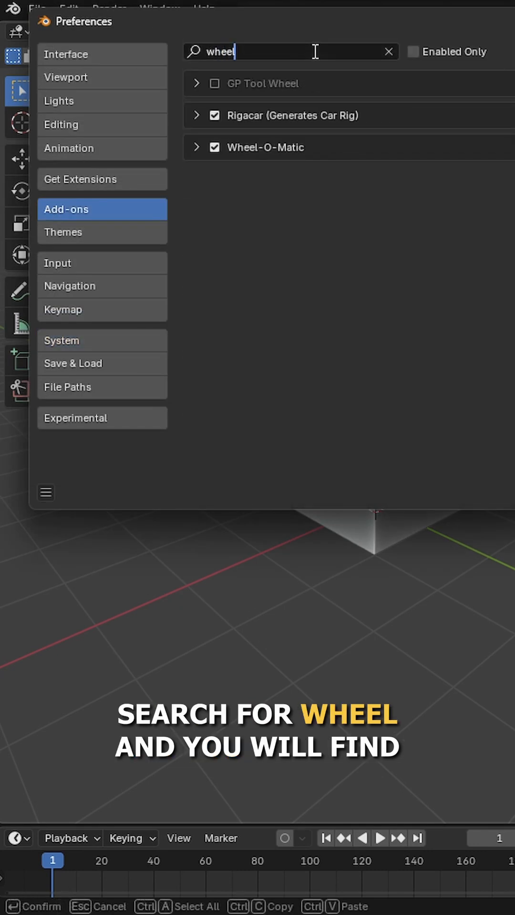
pyautogui.click(198, 147)
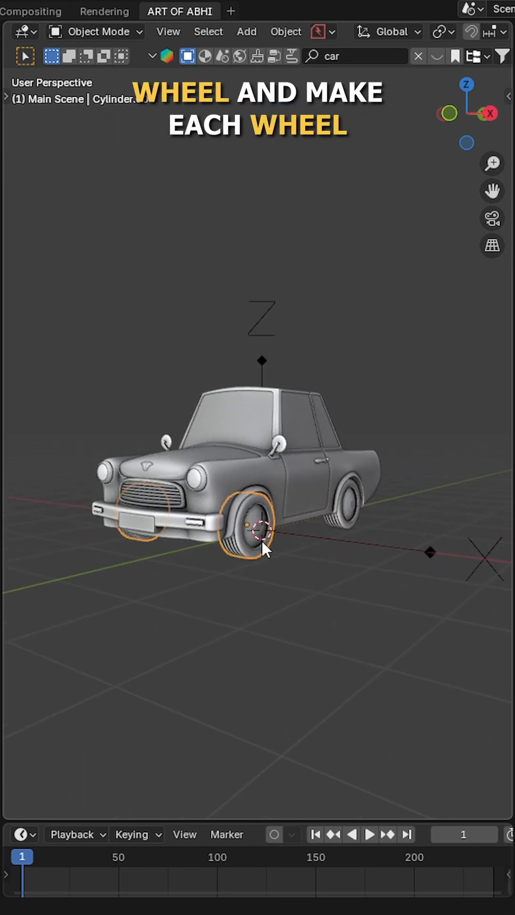
# - Set the origin of the near front wheel from its context menu
pyautogui.rightClick(263, 537)
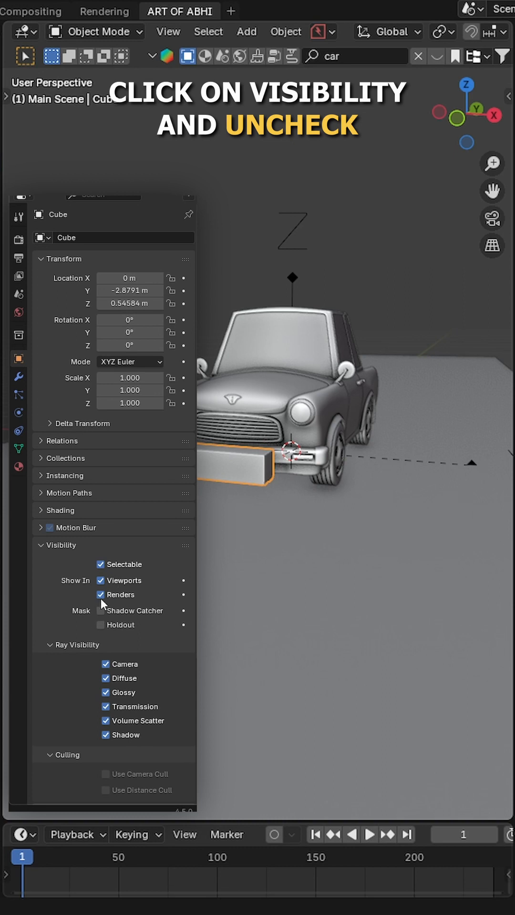
# - Exclude the cube from renders, rename it Rotation Control and show its name in the viewport
pyautogui.click(59, 544)
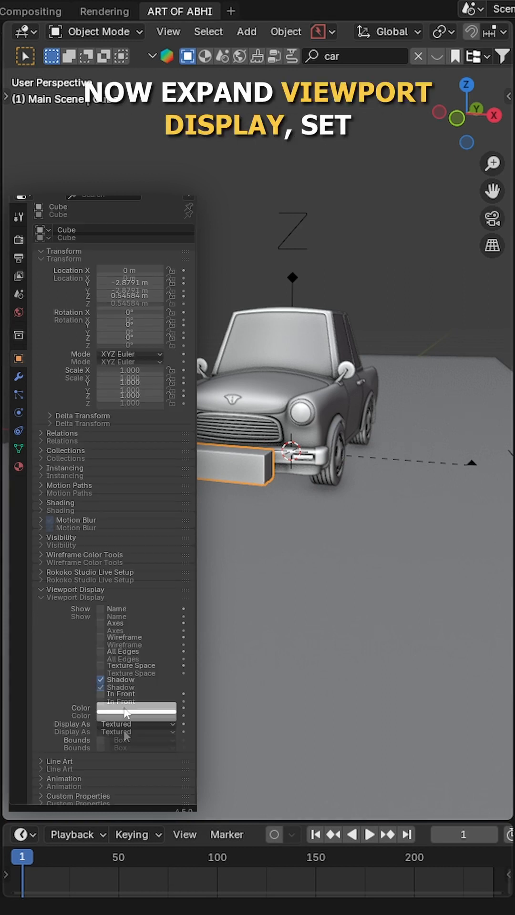
pyautogui.write('Rotation Control')
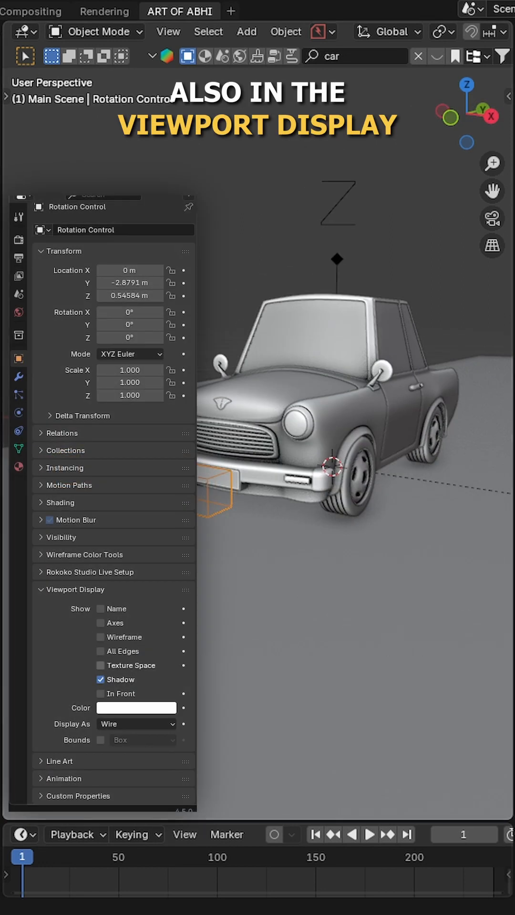
pyautogui.click(100, 608)
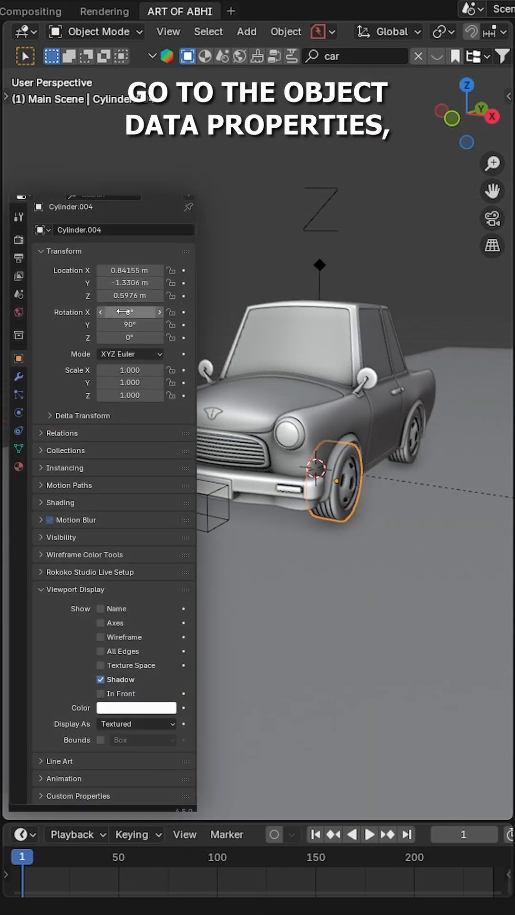
# - Drive the first wheel's Z rotation by Rotation Control's X location in local space
pyautogui.rightClick(130, 310)
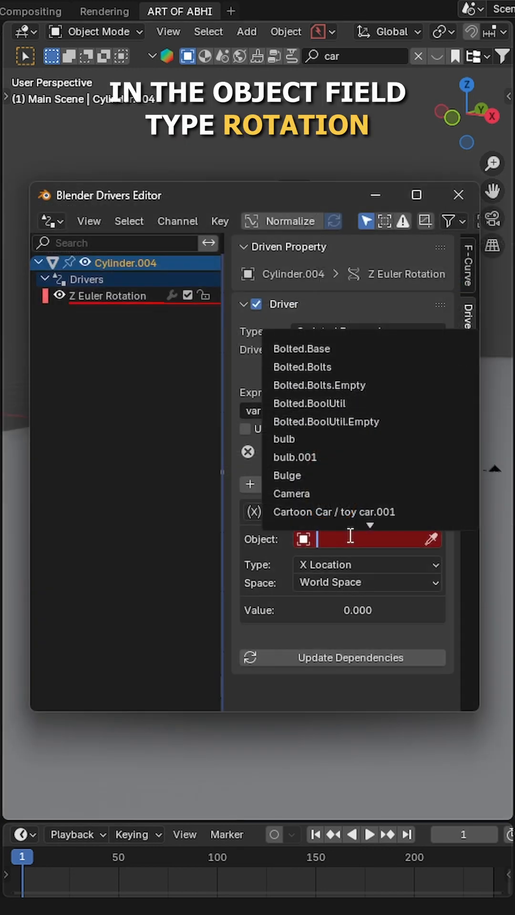
pyautogui.click(365, 538)
pyautogui.write('Rotation Control')
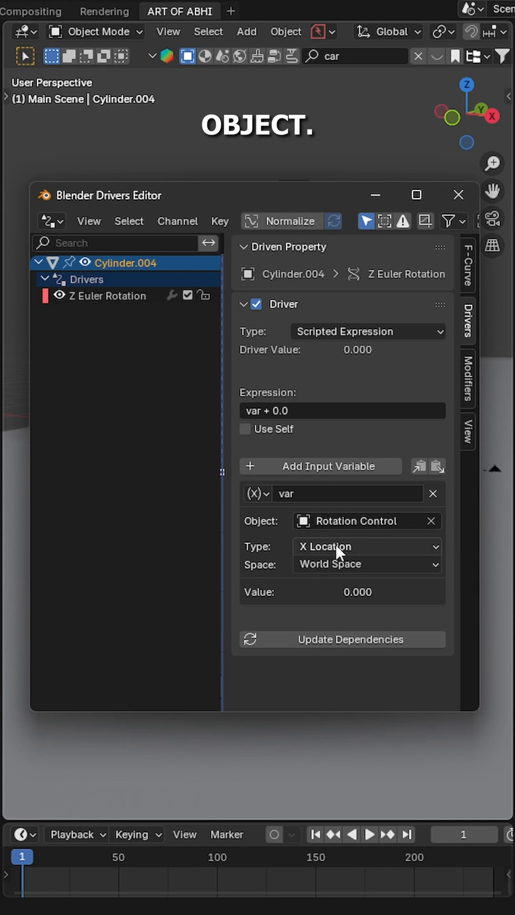
pyautogui.click(366, 564)
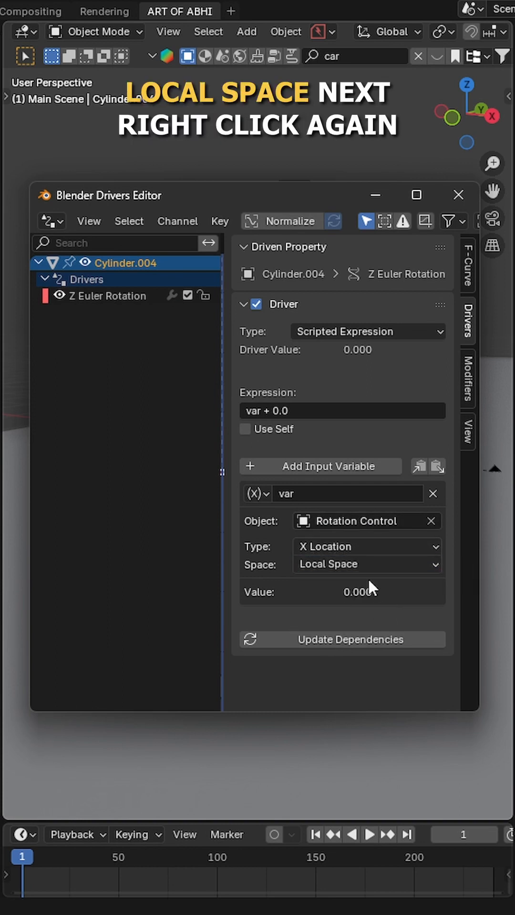
# - Copy that driver and paste it onto the other front wheel's Z rotation
pyautogui.rightClick(105, 295)
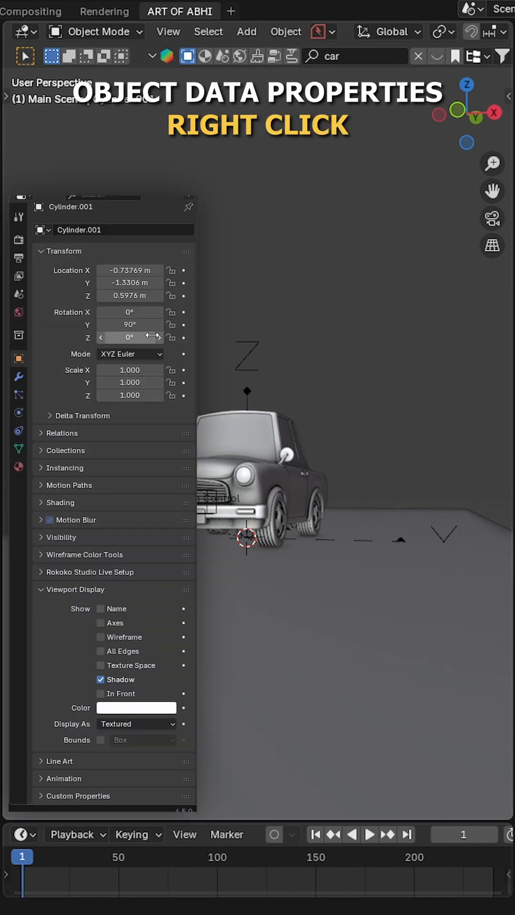
pyautogui.rightClick(129, 338)
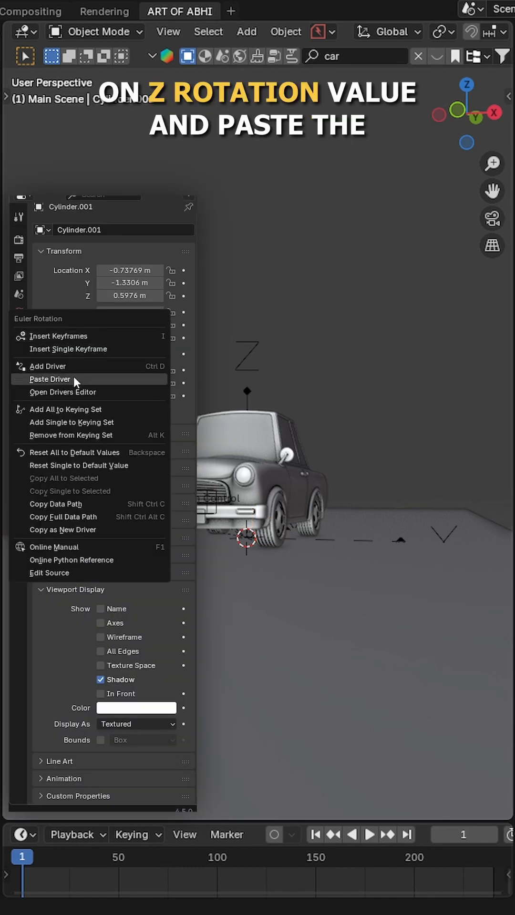
pyautogui.click(51, 379)
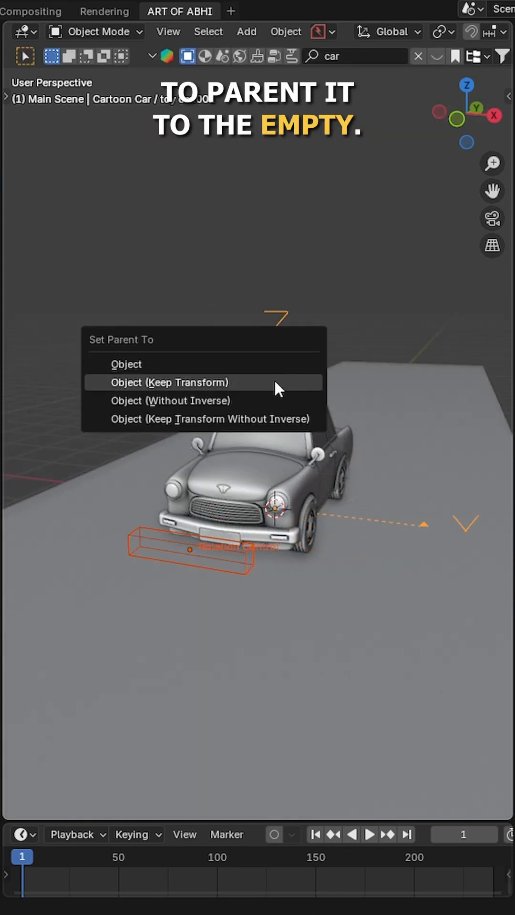
# - Parent the cube to the car's empty with Object (Keep Transform)
pyautogui.click(169, 382)
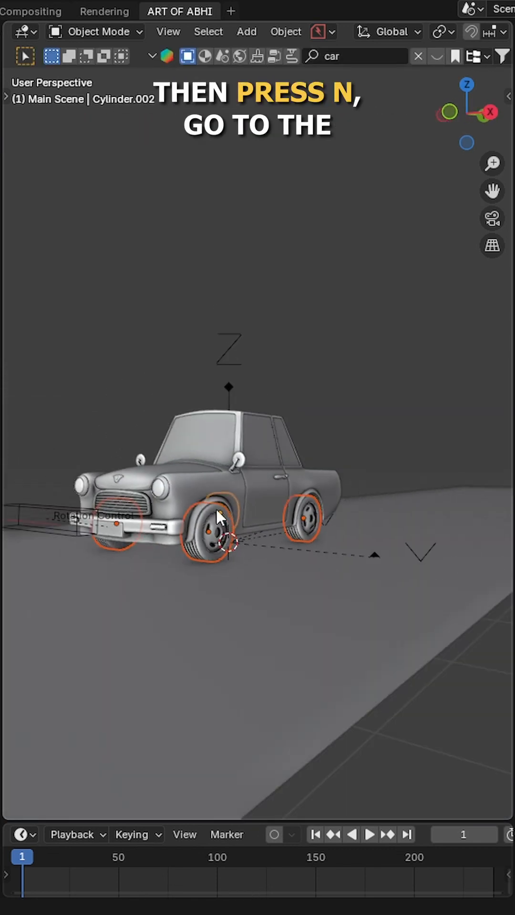
# - Show the N sidebar and switch to the Wheel-O-Matic settings for the wheels
pyautogui.press('n')
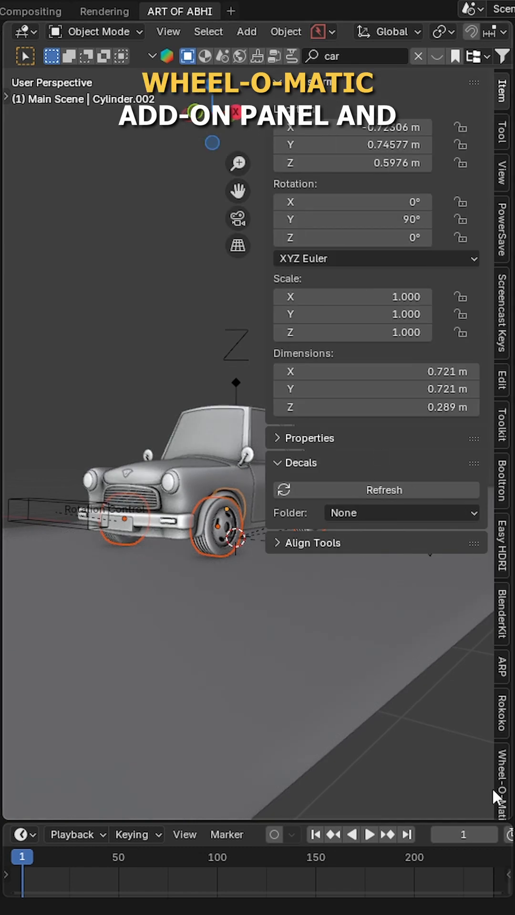
pyautogui.click(376, 164)
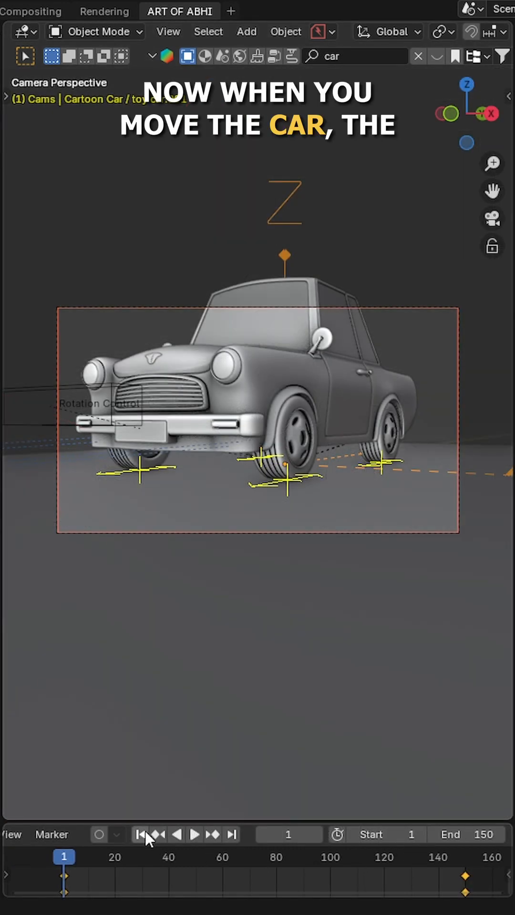
# - Rewind the animation to frame 1 and scrub playback to frame 121
pyautogui.click(194, 835)
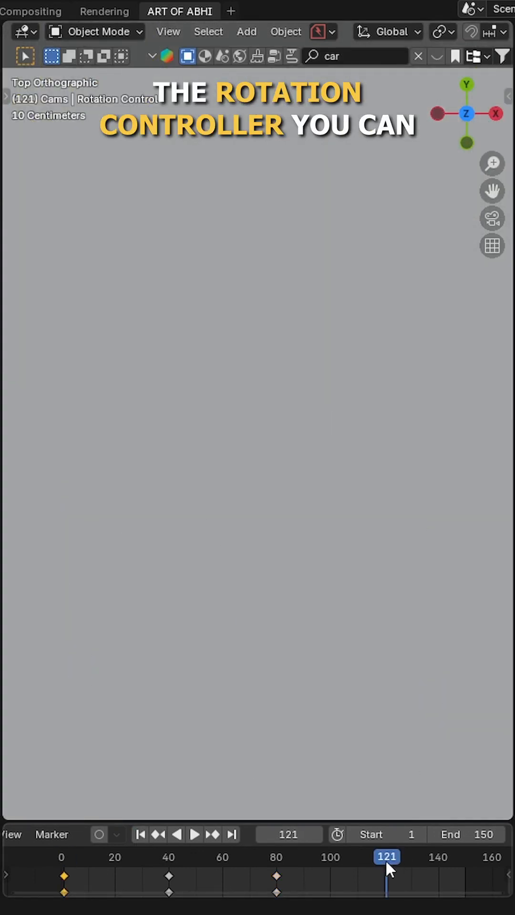
pyautogui.click(195, 835)
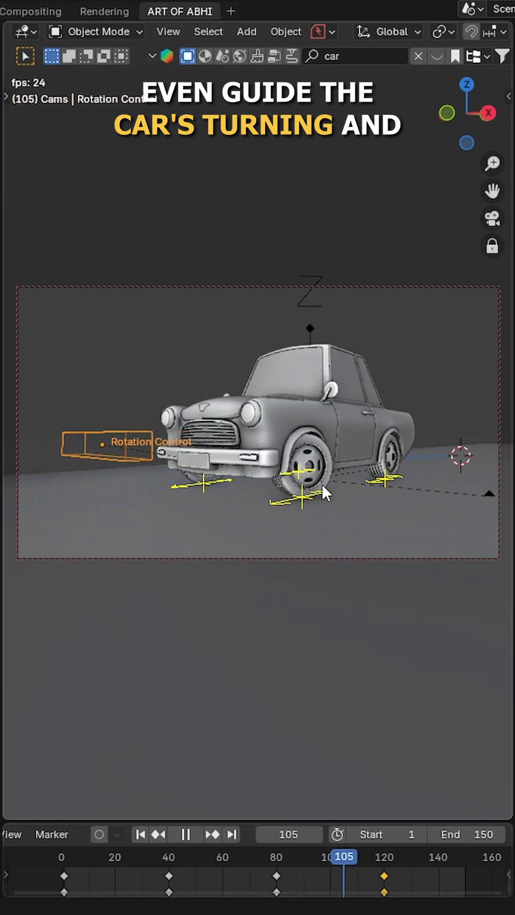